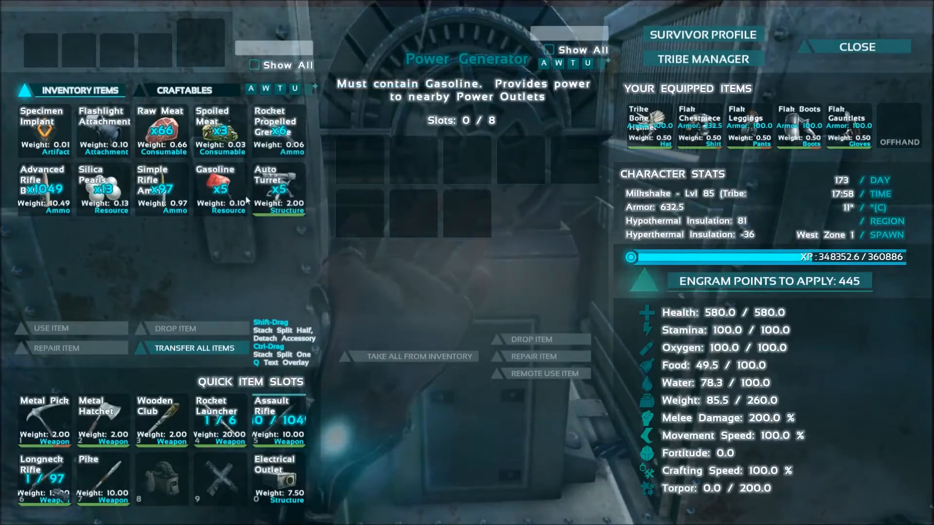
# - Close the fuelled generator's inventory and switch the generator on
pyautogui.click(856, 47)
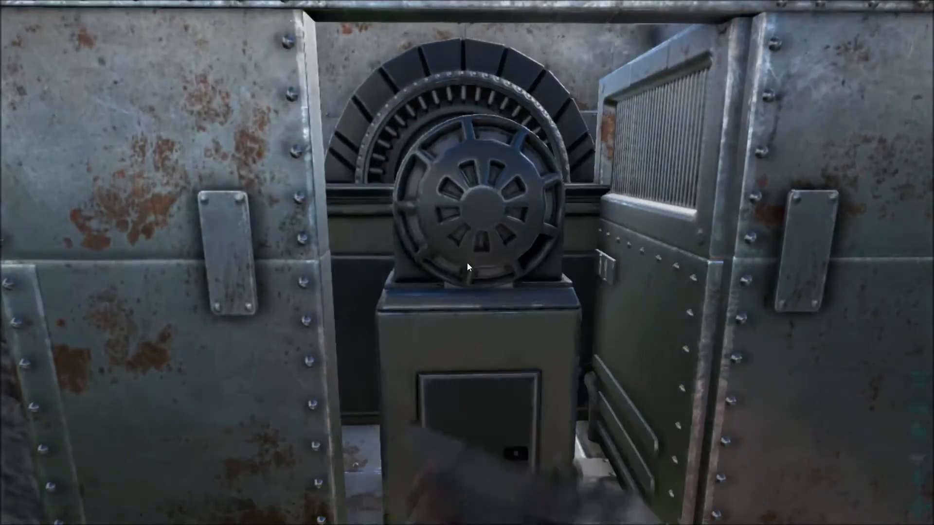
pyautogui.click(469, 266)
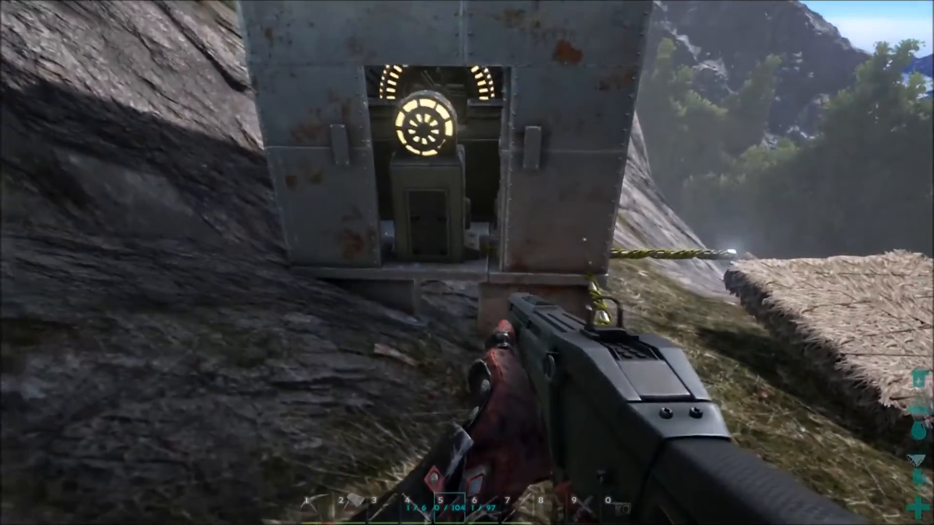
# - Place an Auto Turret beside the generator and access its ammunition storage
pyautogui.press('i')
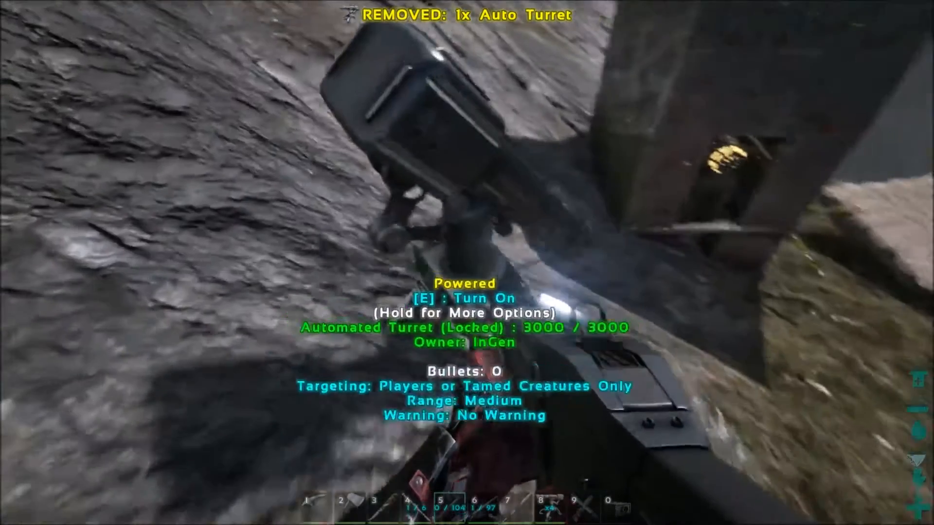
pyautogui.press('e')
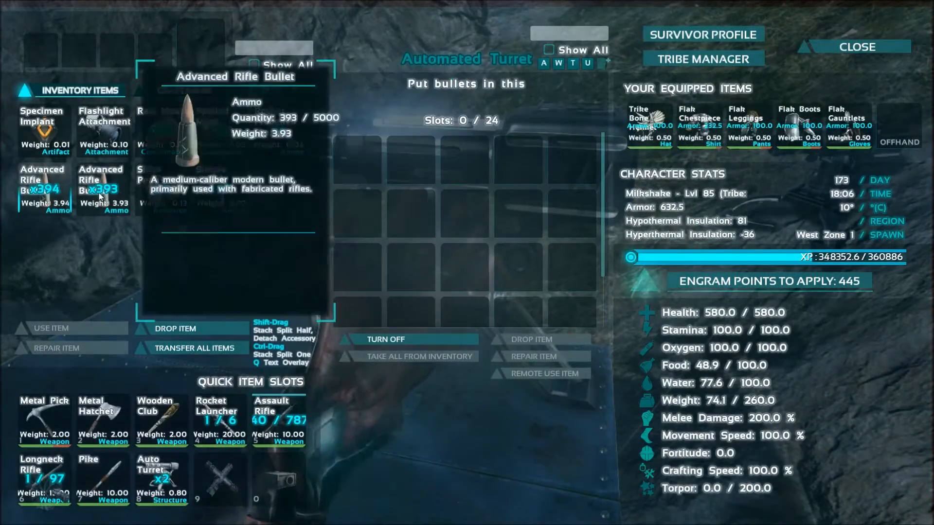
# - Transfer 197 Advanced Rifle Bullets into the turret and close its inventory
pyautogui.click(857, 47)
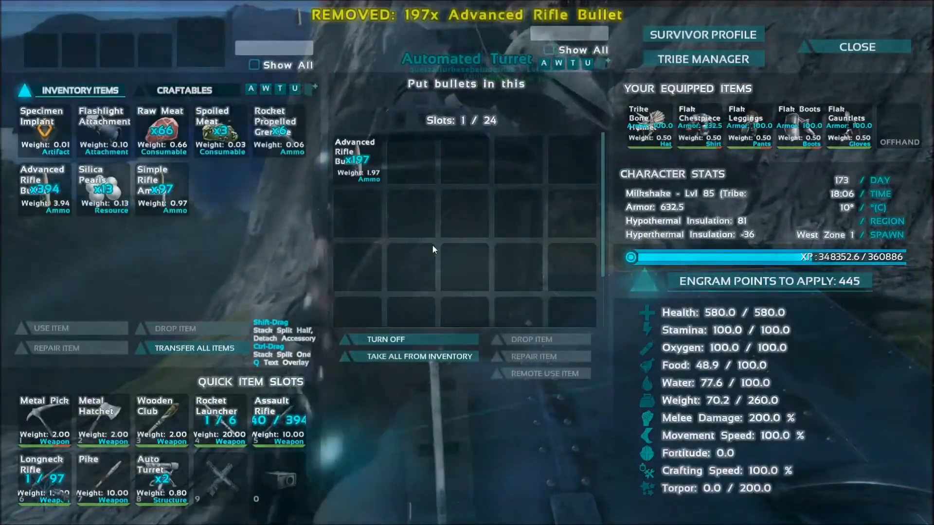
pyautogui.click(857, 47)
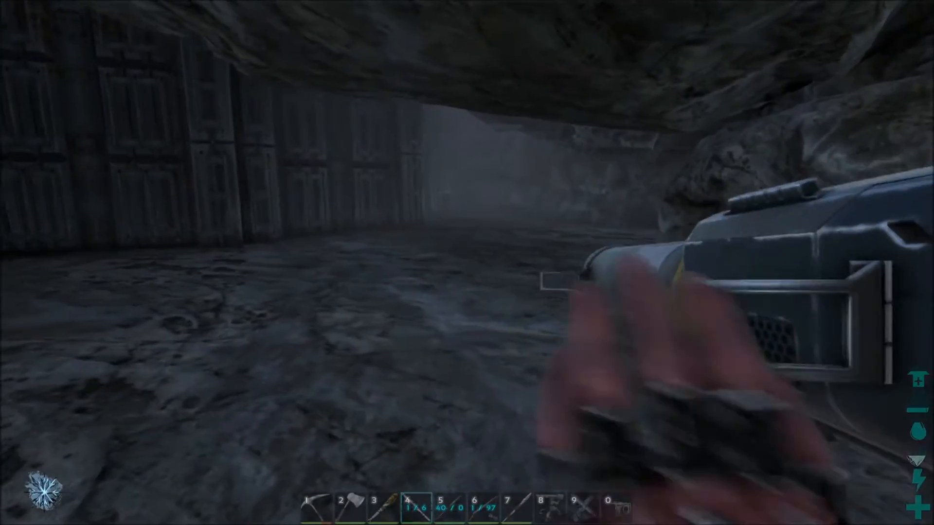
# - Fire a rocket at the enemy base's metal defences inside the cave
pyautogui.click(467, 263)
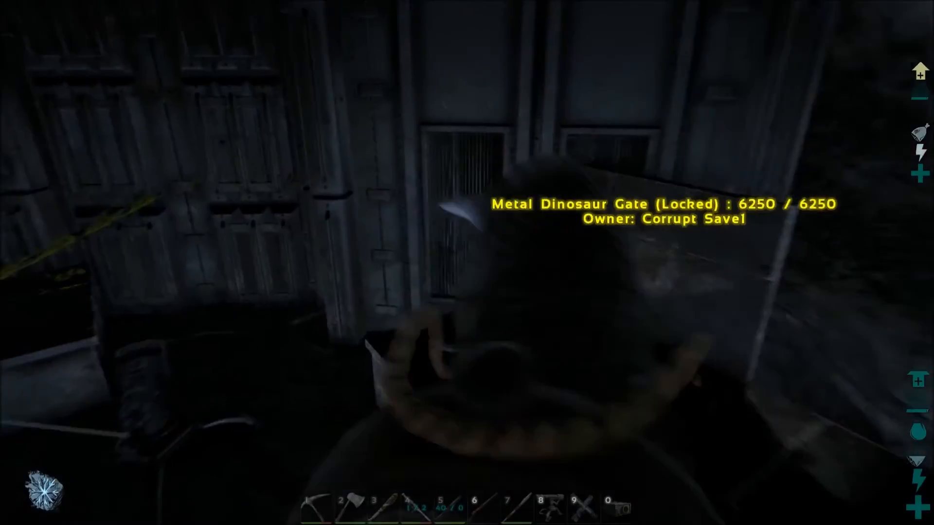
pyautogui.moveTo(467, 263)
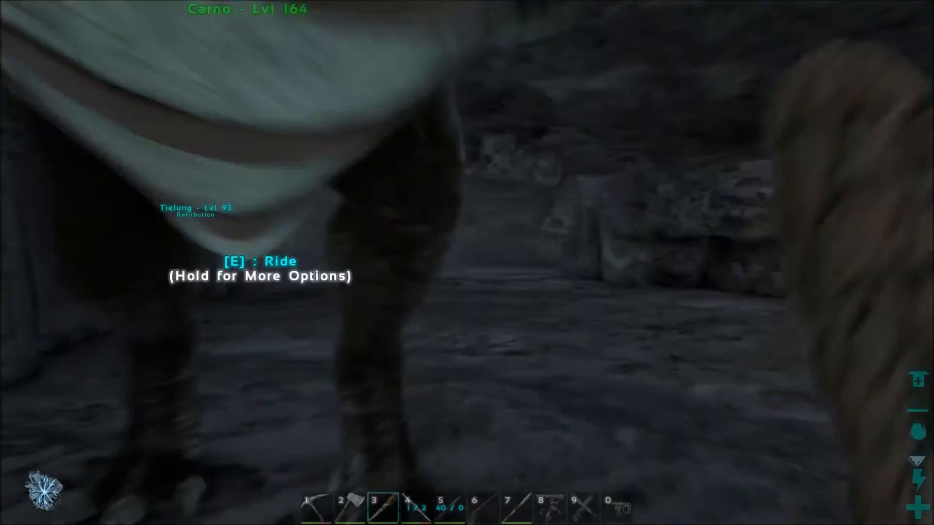
# - Switch to the assault rifle while advancing past the tamed Carno
pyautogui.press('e')
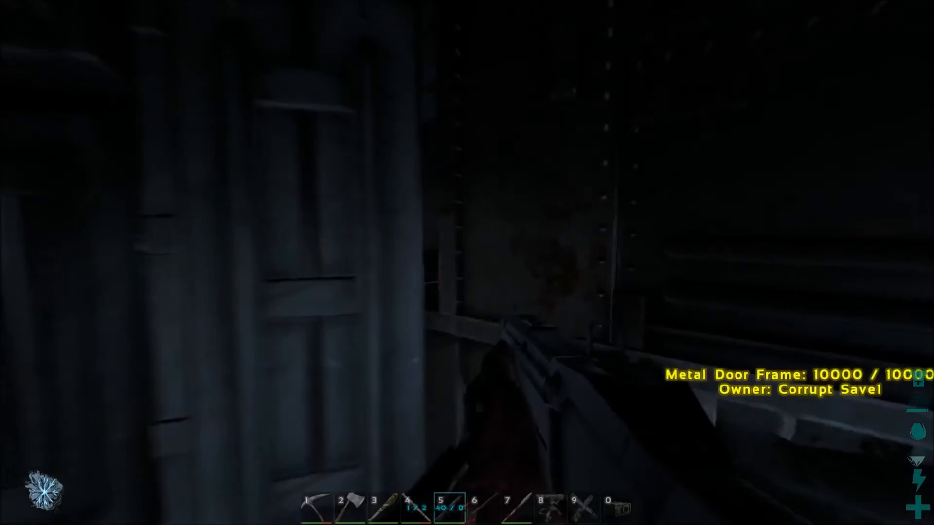
# - Aim the assault rifle through the doorway at the structure beyond
pyautogui.click(467, 262)
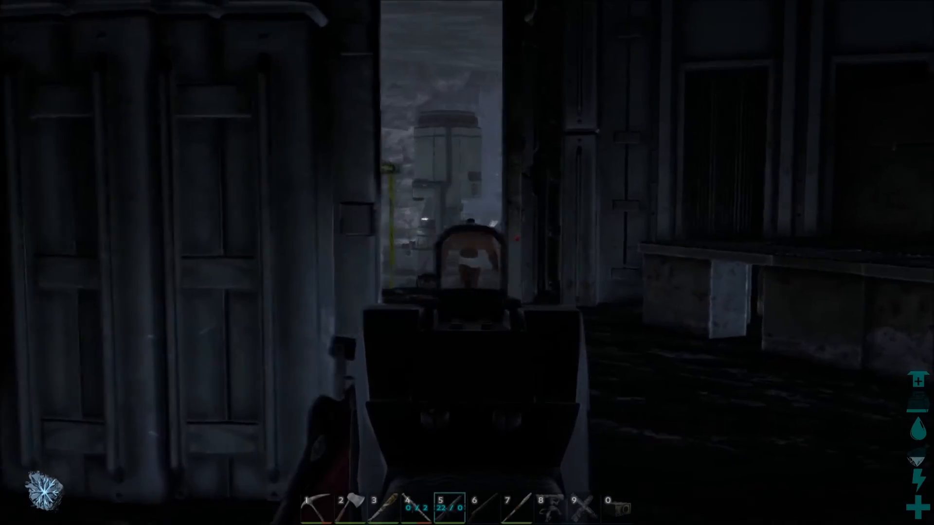
# - Shoot the enemy survivors outside the doorway with the assault rifle
pyautogui.click(467, 262)
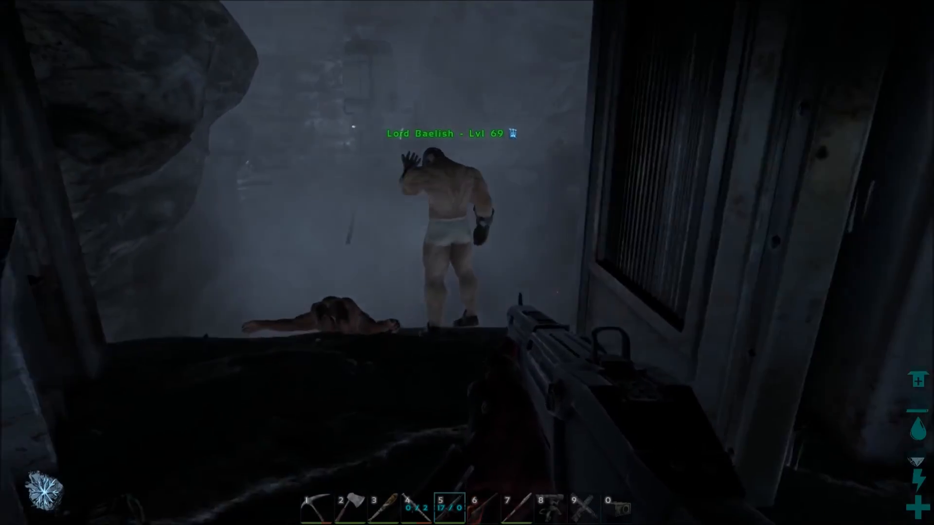
# - Keep firing at the level 93 defender until the magazine runs low
pyautogui.click(467, 262)
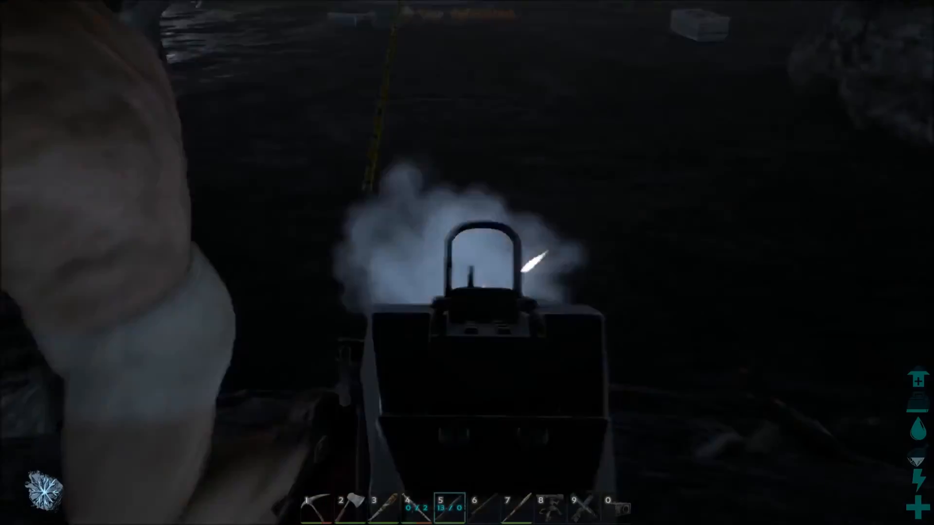
pyautogui.click(467, 263)
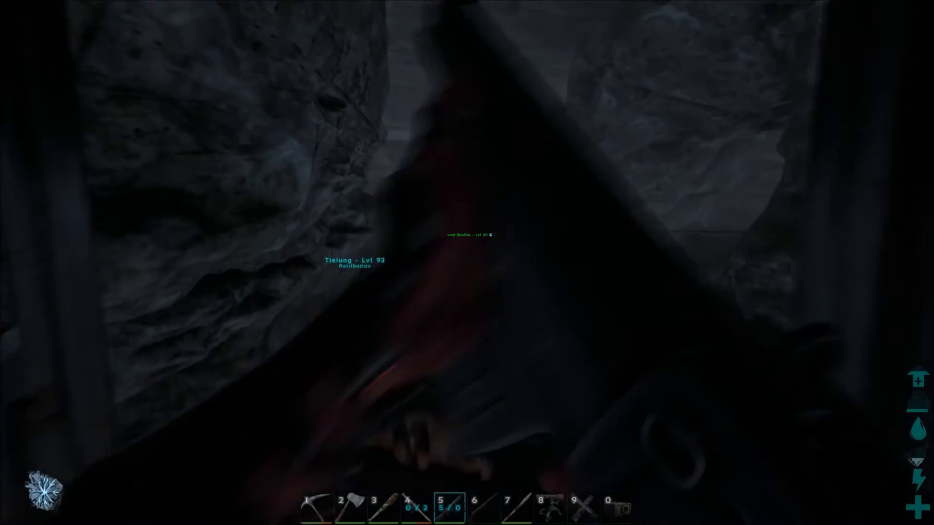
pyautogui.click(467, 262)
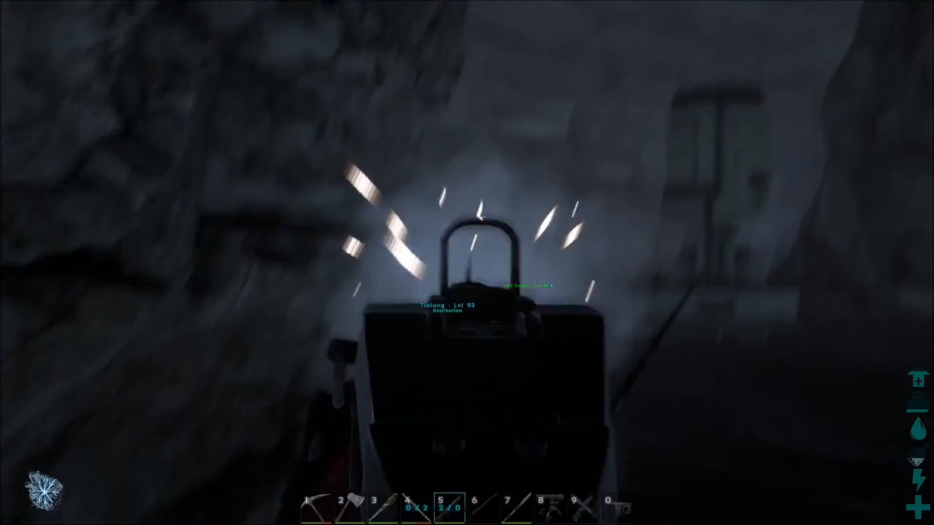
pyautogui.click(467, 262)
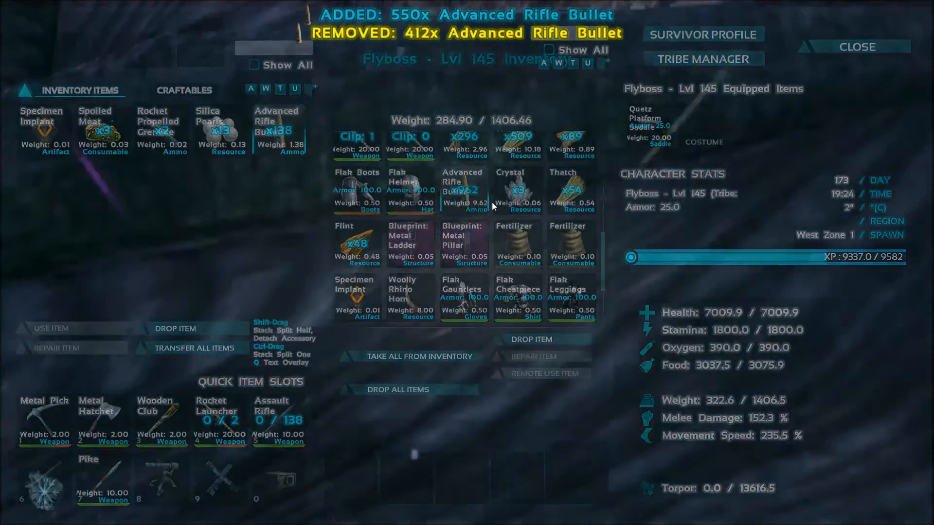
# - Take the Advanced Rifle Bullet stack from the Quetzal and close its inventory
pyautogui.click(856, 47)
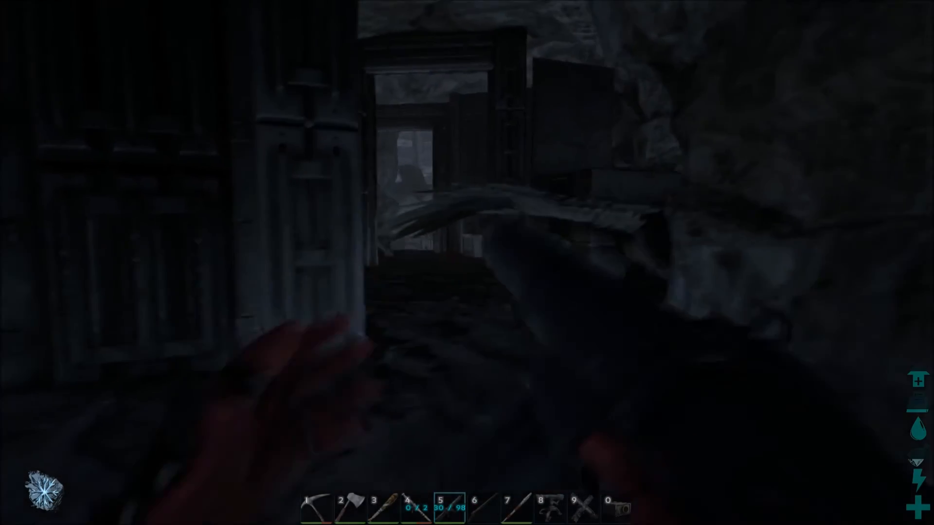
# - Fire the reloaded rifle at the level 93 defender Tielung down the passage
pyautogui.click(467, 263)
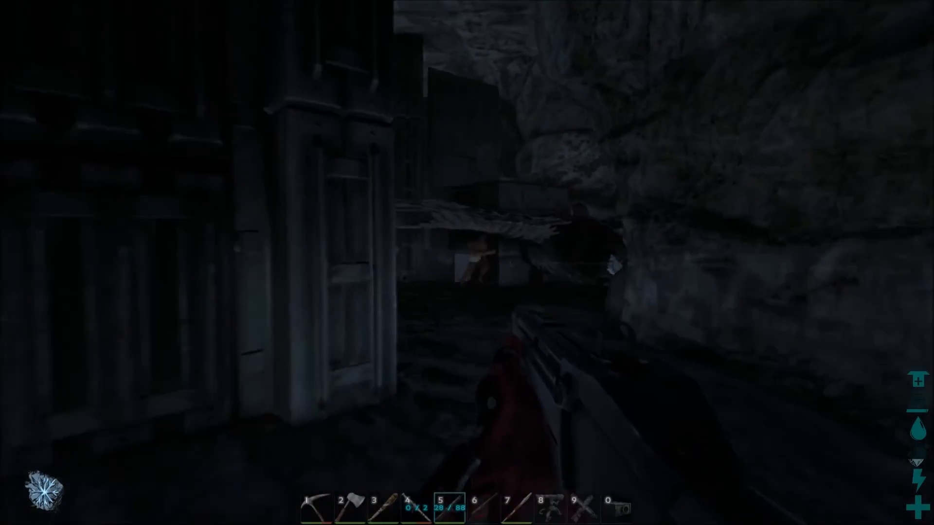
pyautogui.click(467, 263)
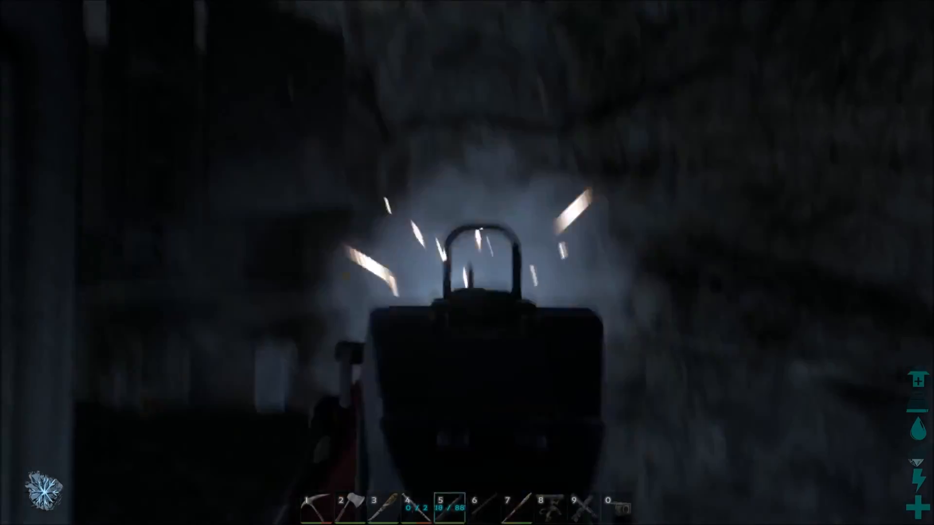
pyautogui.click(467, 263)
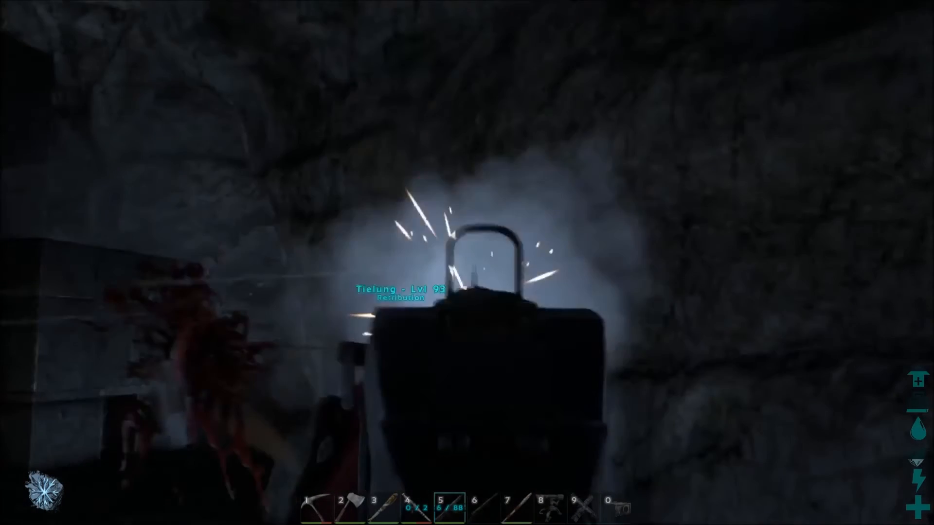